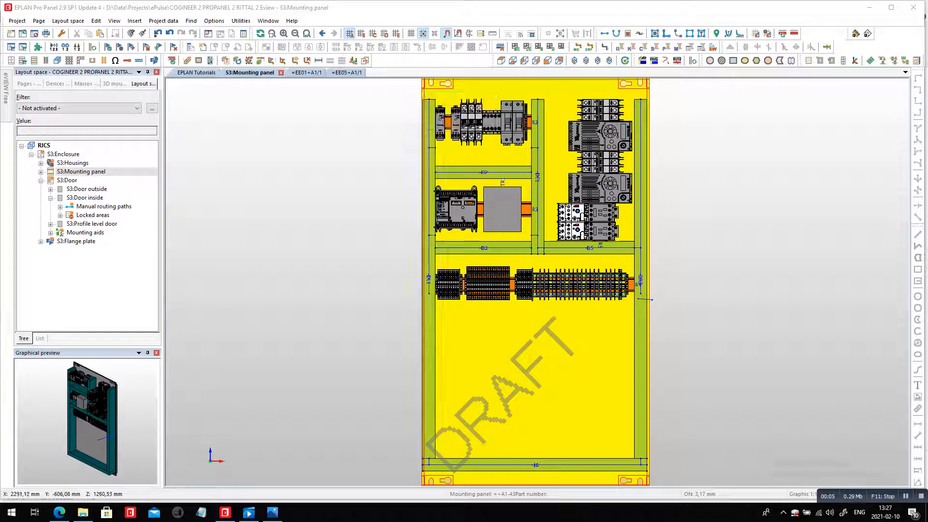
- Zoom into the mounting panel and start inserting a wire duct from the Rittal catalogue
scroll("up", 3)
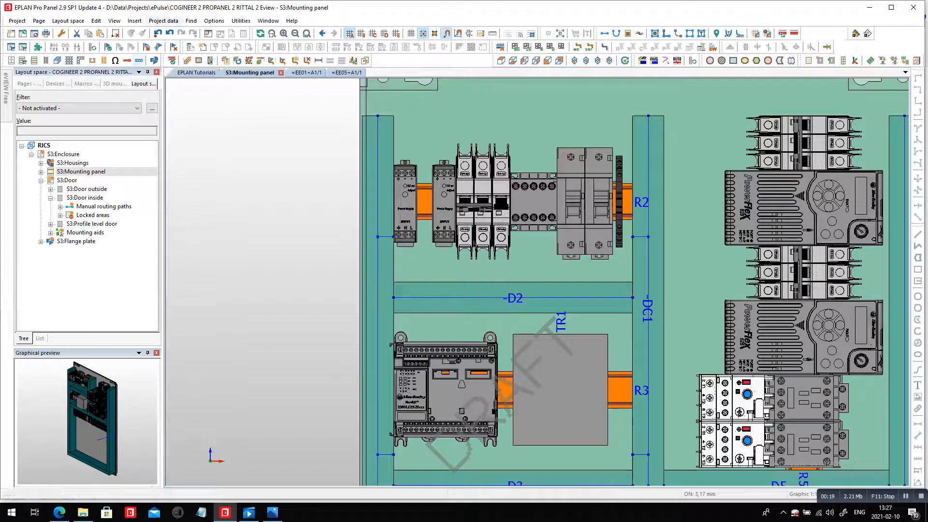
left_click(127, 21)
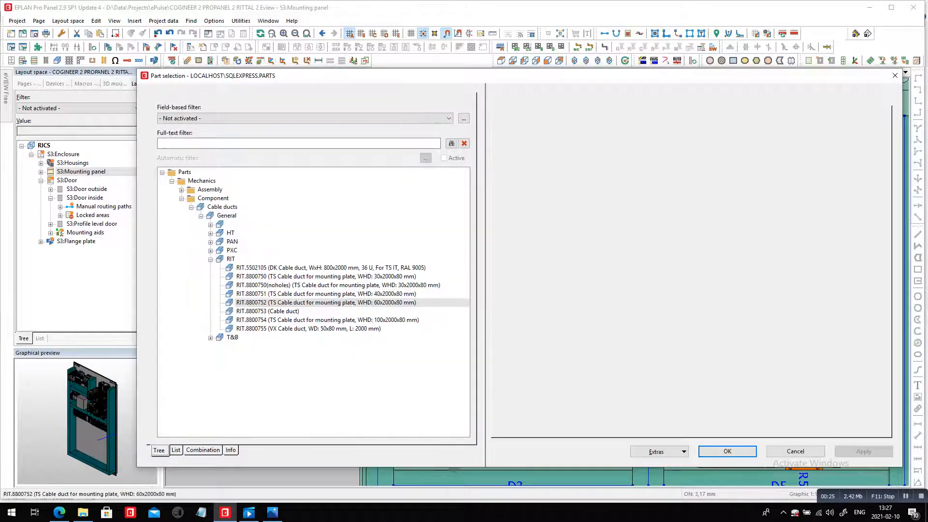
- Compare the 60 mm duct, then pick and confirm Rittal RIT.8800751 (40x2000x80 mm)
left_click(325, 302)
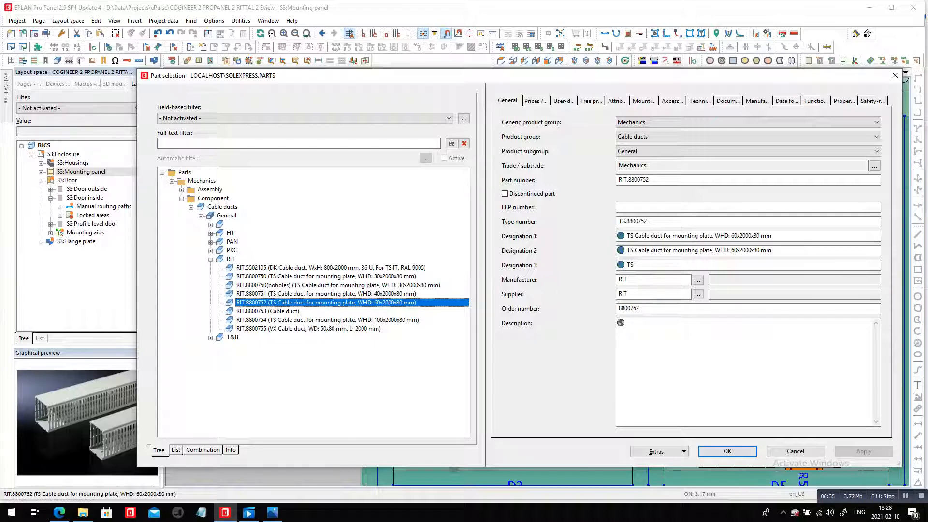
left_click(324, 293)
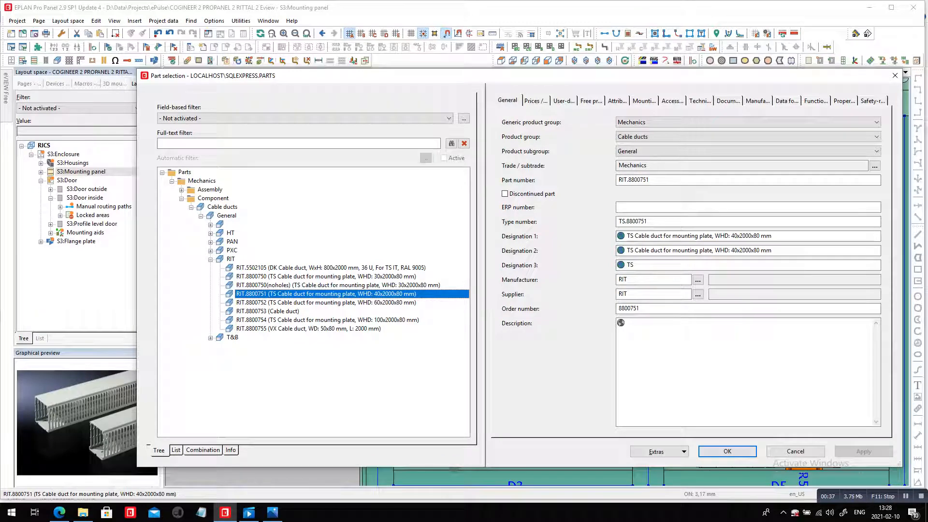
left_click(757, 100)
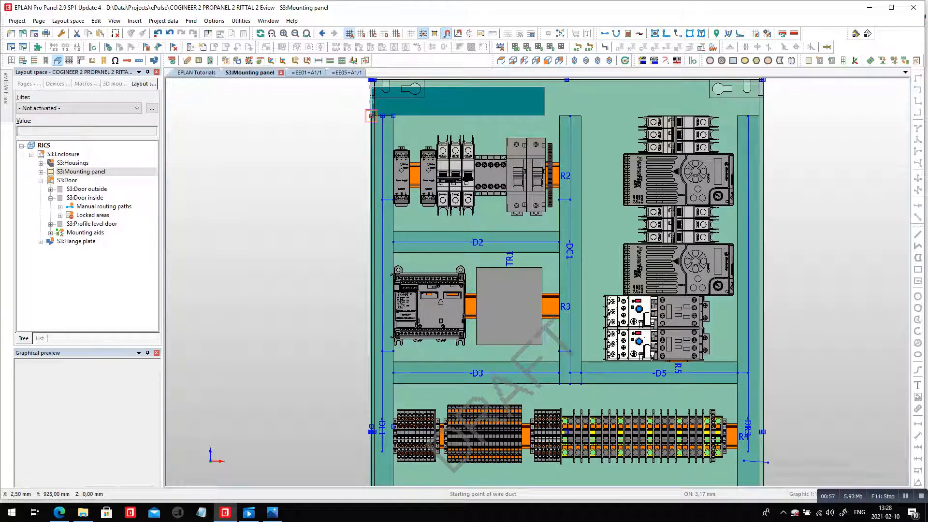
- Draw the 40 mm duct below the terminal row and name it D1
left_click_drag(371, 116, 736, 116)
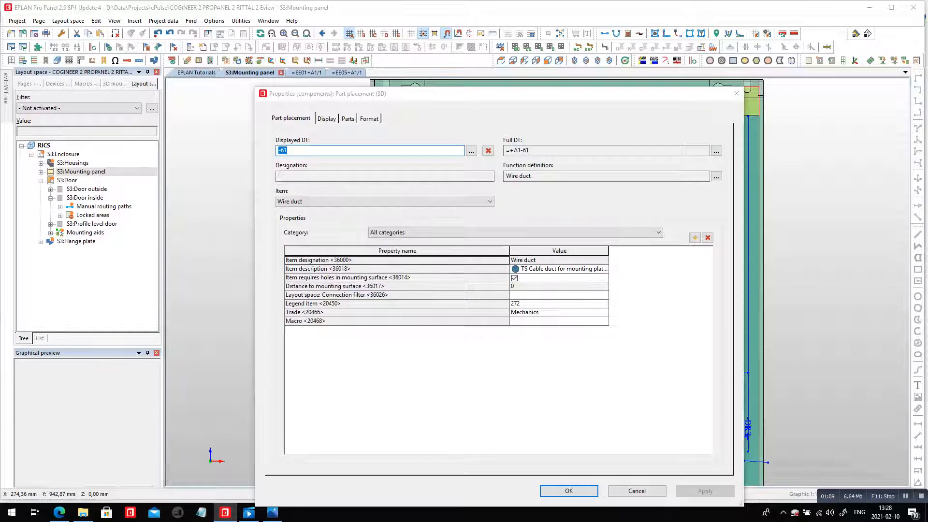
type("D1")
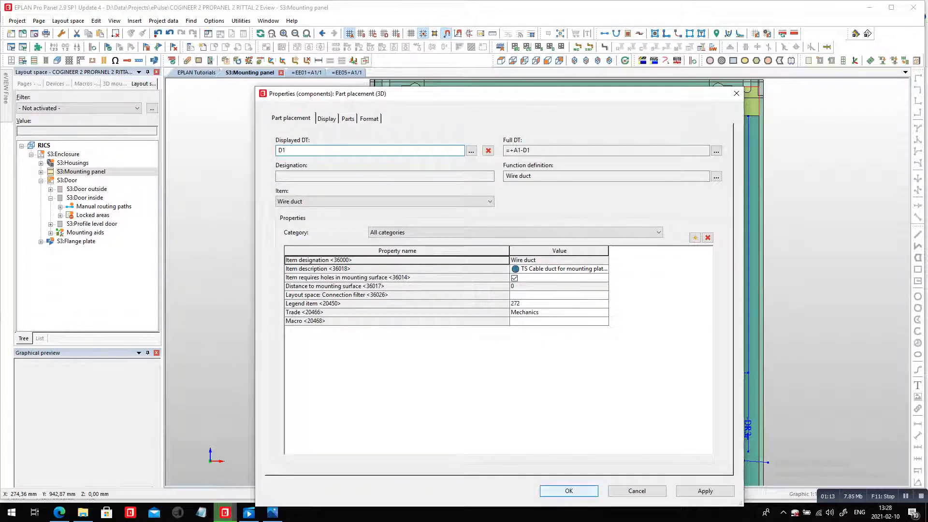
left_click(567, 491)
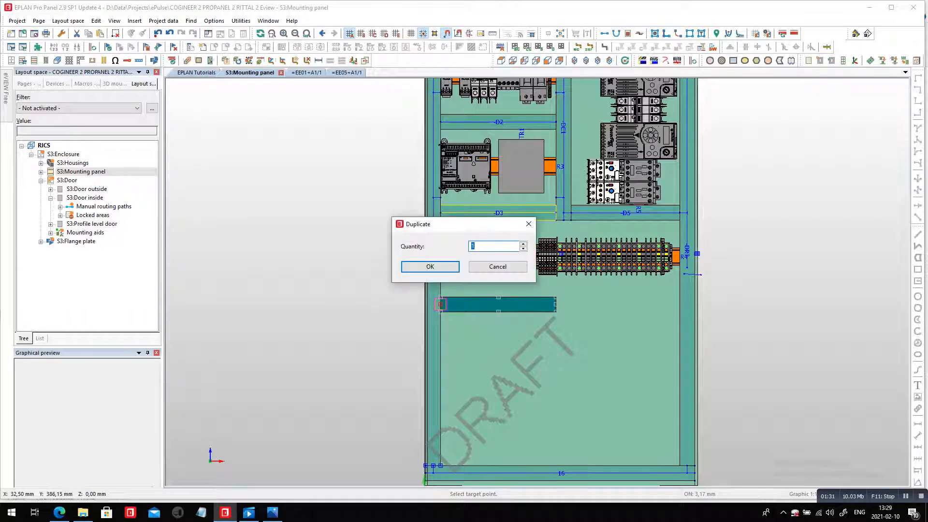
- Duplicate the duct once with automatic numbering and place the copy lower on the panel
left_click(430, 266)
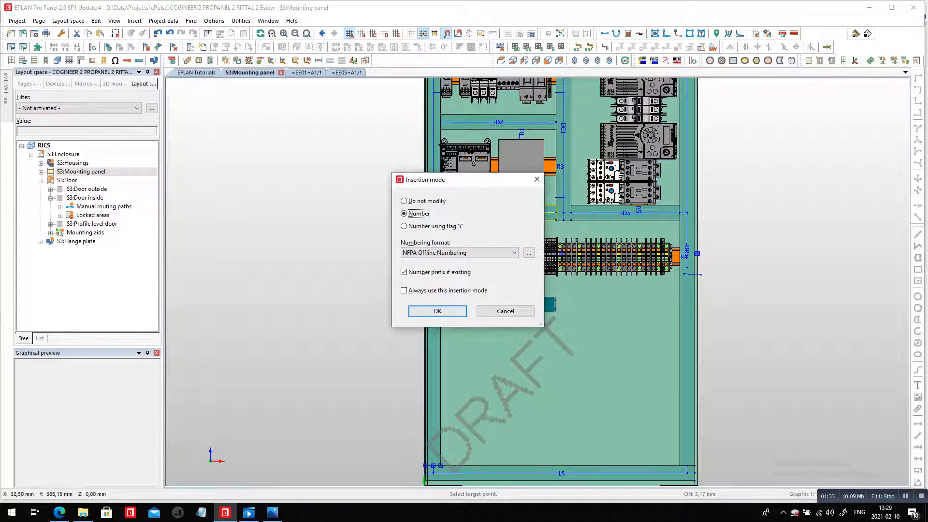
left_click(437, 310)
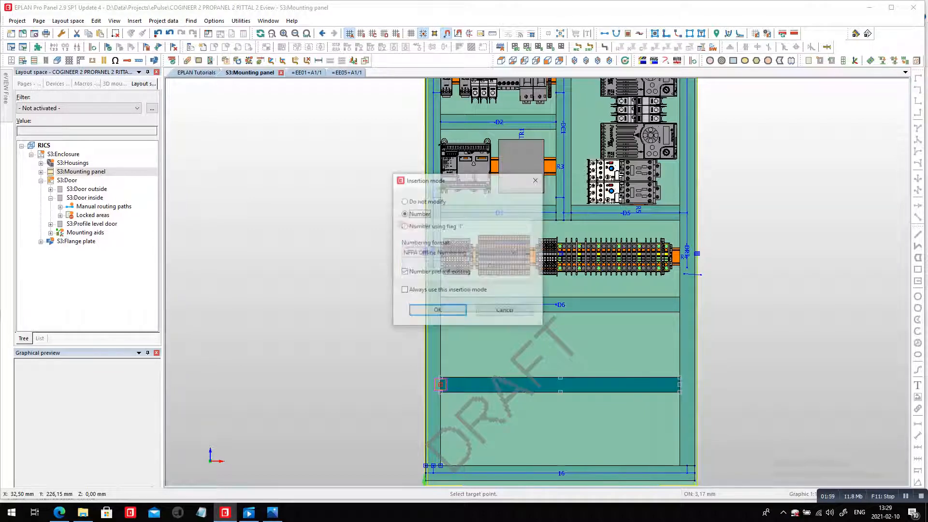
left_click(437, 309)
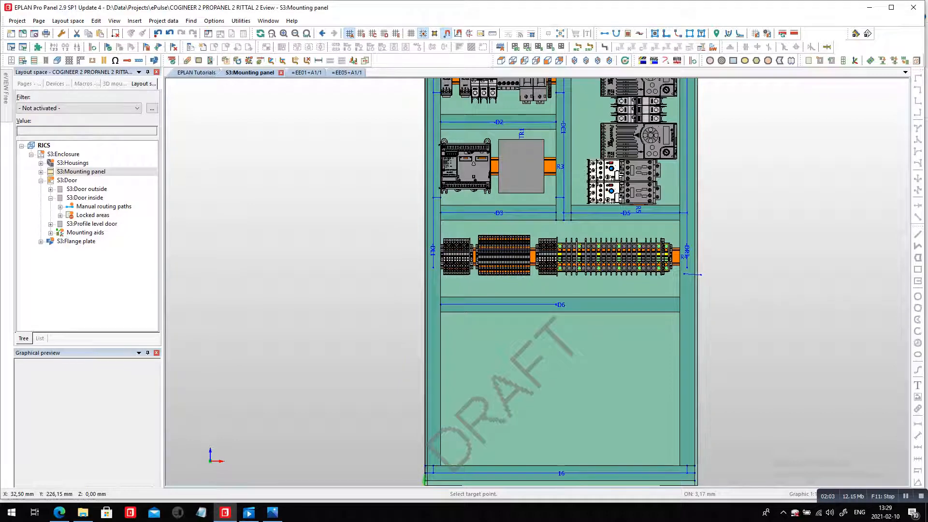
- Choose Insert > Mounting rail and select the TS 35x7.5 EN 50 022 rail
left_click(163, 20)
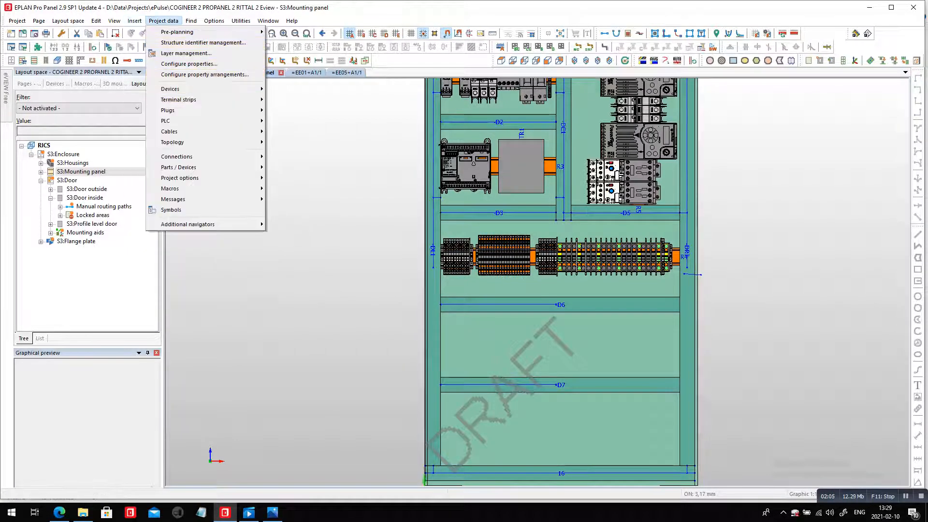
left_click(130, 20)
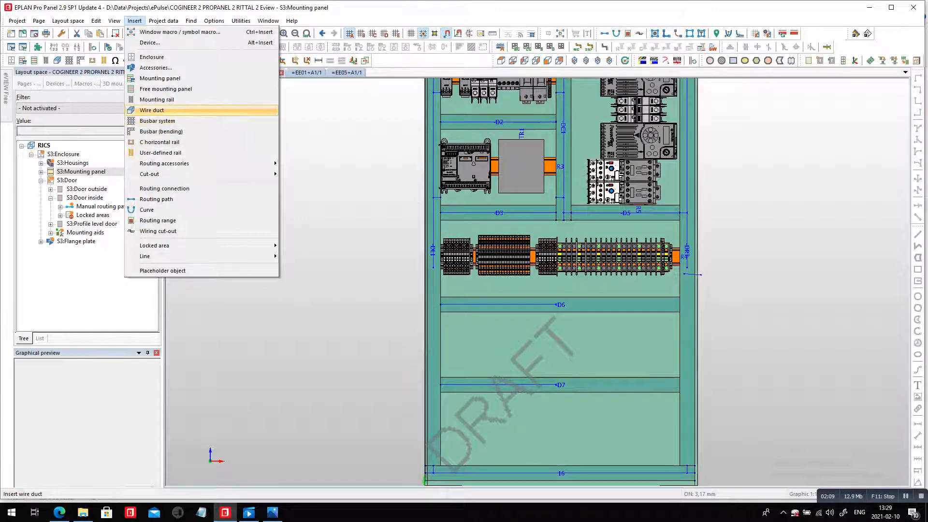
left_click(157, 99)
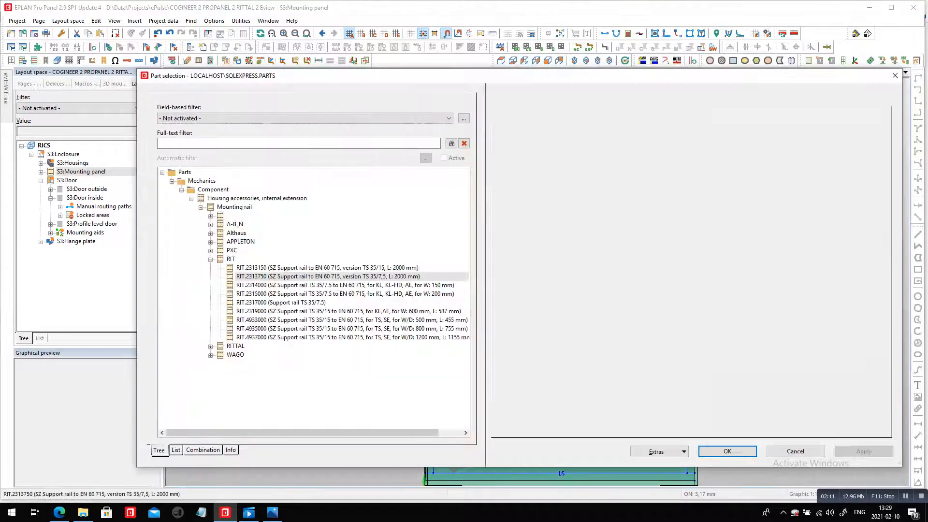
left_click(327, 276)
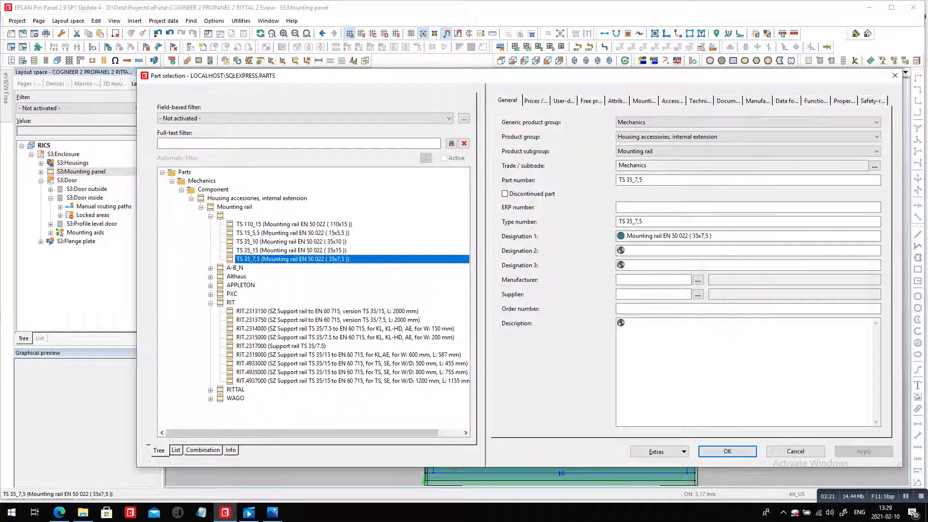
left_click(727, 451)
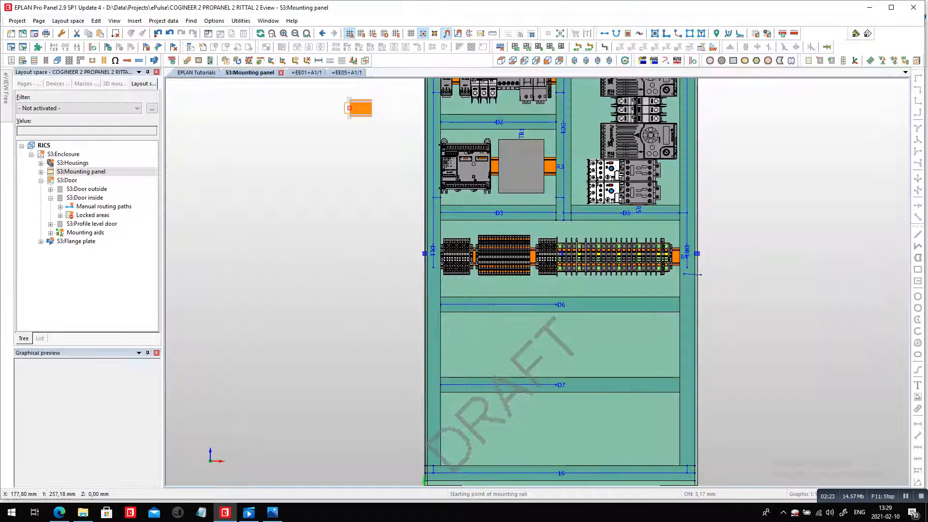
- Draw 35x7.5 mounting rails between D6 and D7 and below D7, then open eVIEW Free
left_click_drag(357, 107, 448, 342)
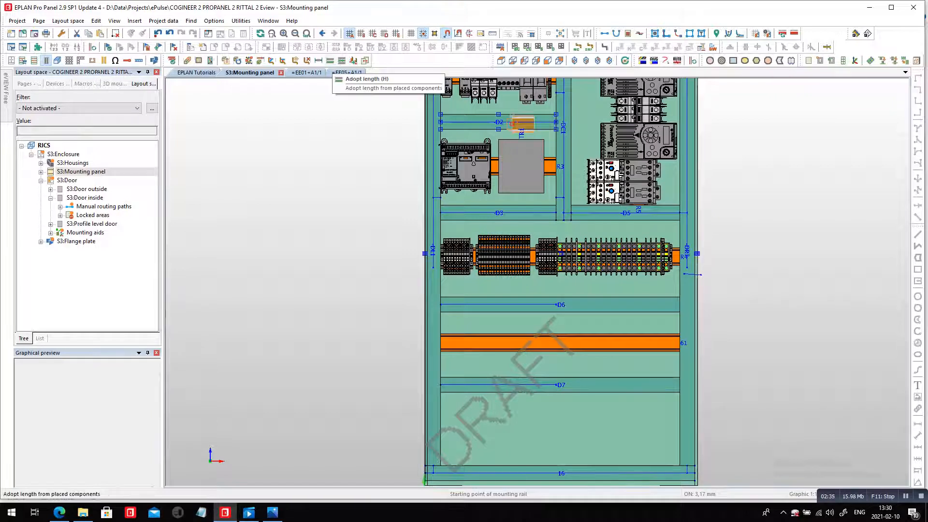
left_click(394, 88)
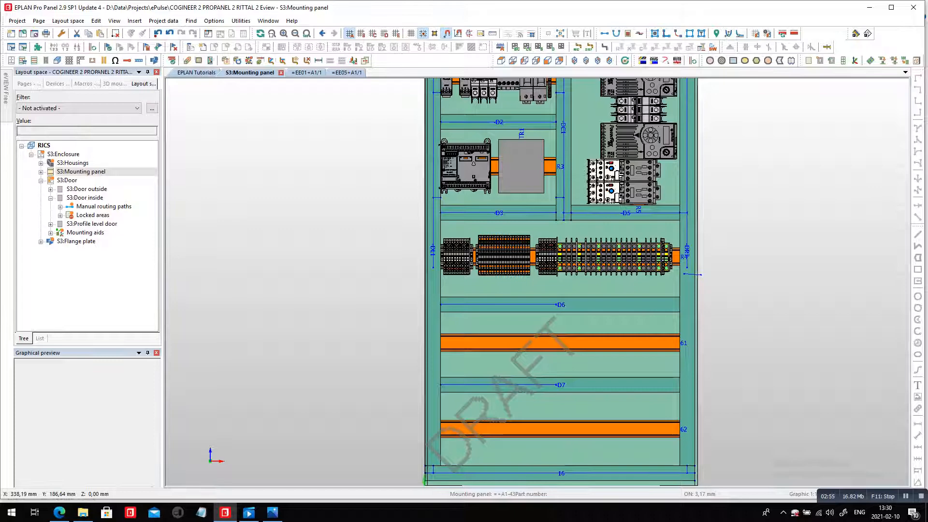
left_click(110, 20)
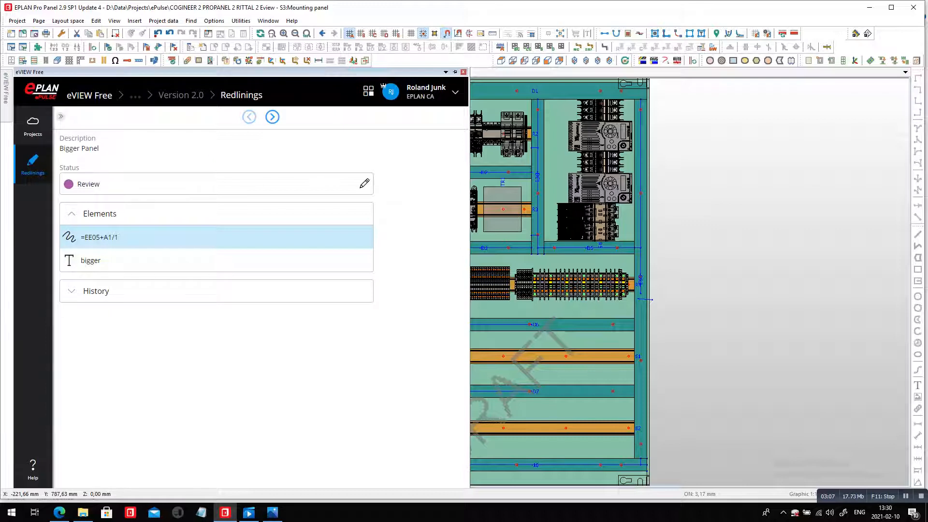
- Set the Bigger Panel redlining to Approved with comment 'rit.1090000' and save
left_click(364, 183)
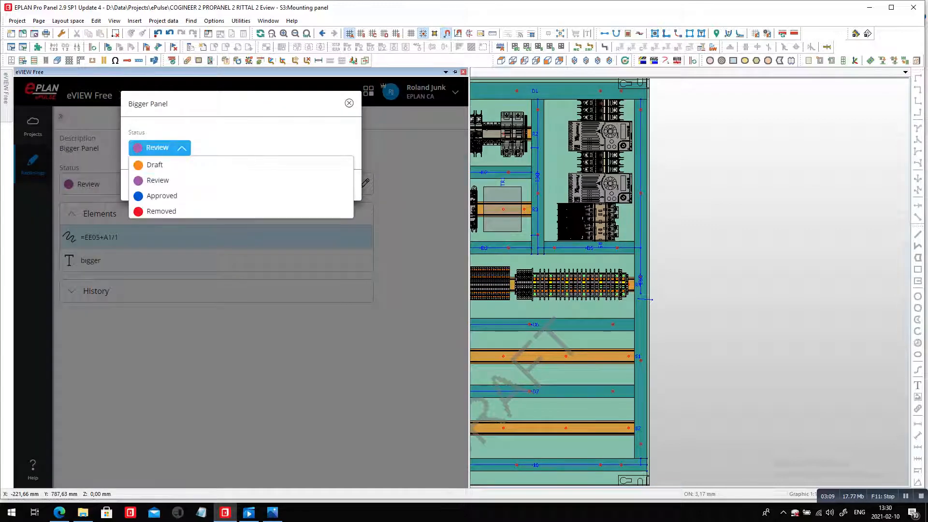
left_click(161, 195)
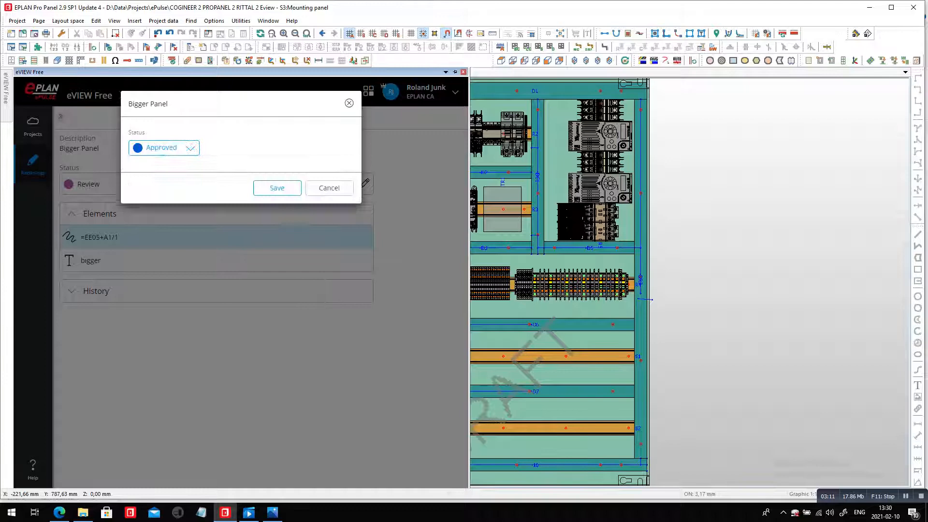
type("r")
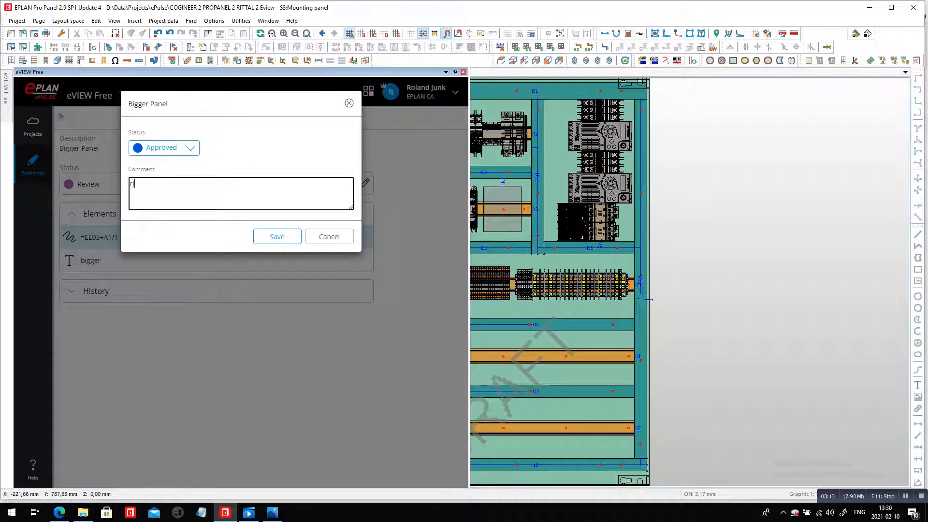
type("it.1090")
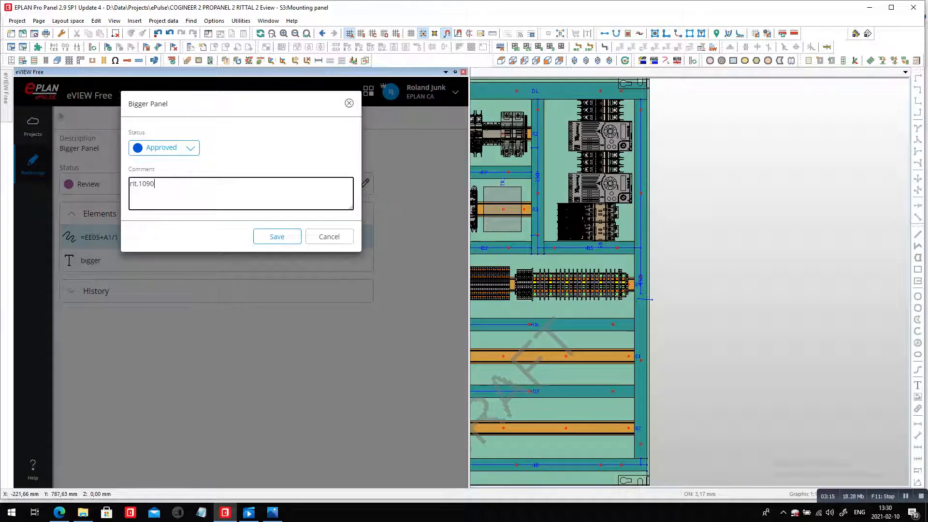
type("000")
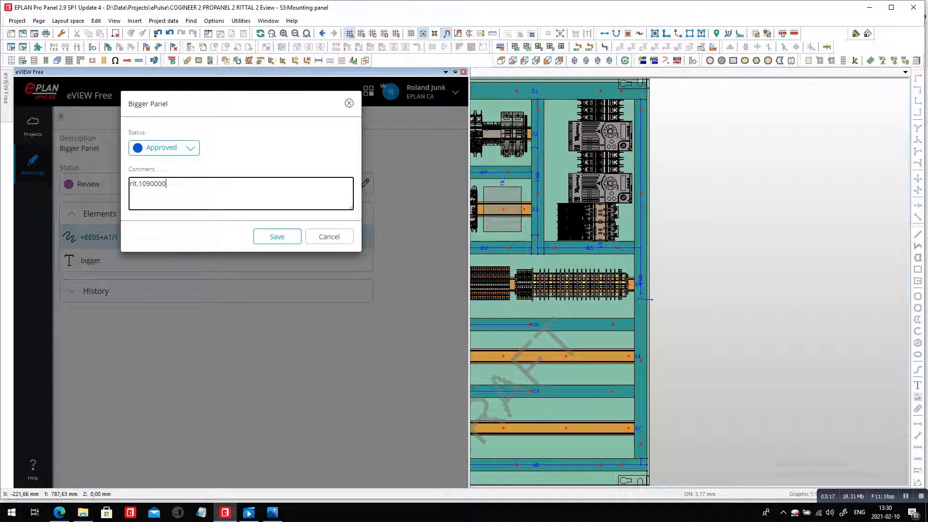
left_click(276, 237)
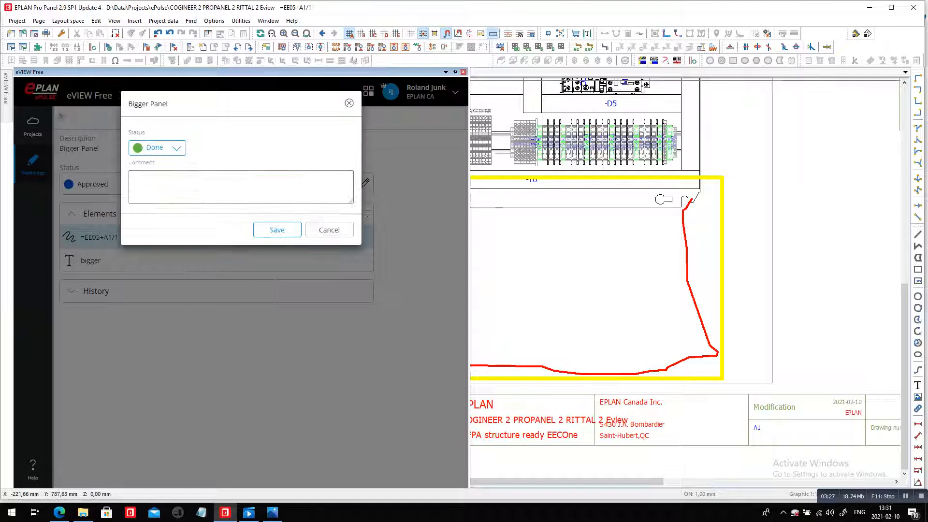
- Type the closing comment 'all done and ada' for the Done status
type("al")
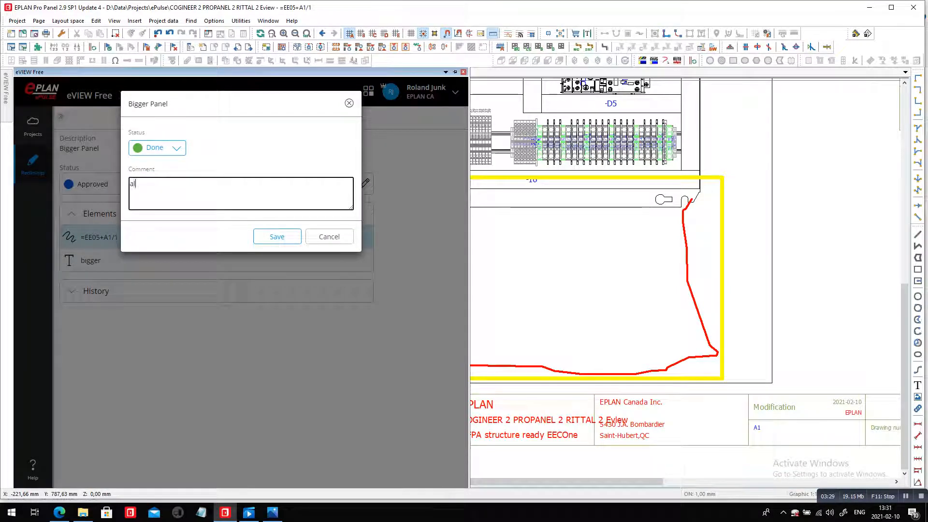
type("ll done and")
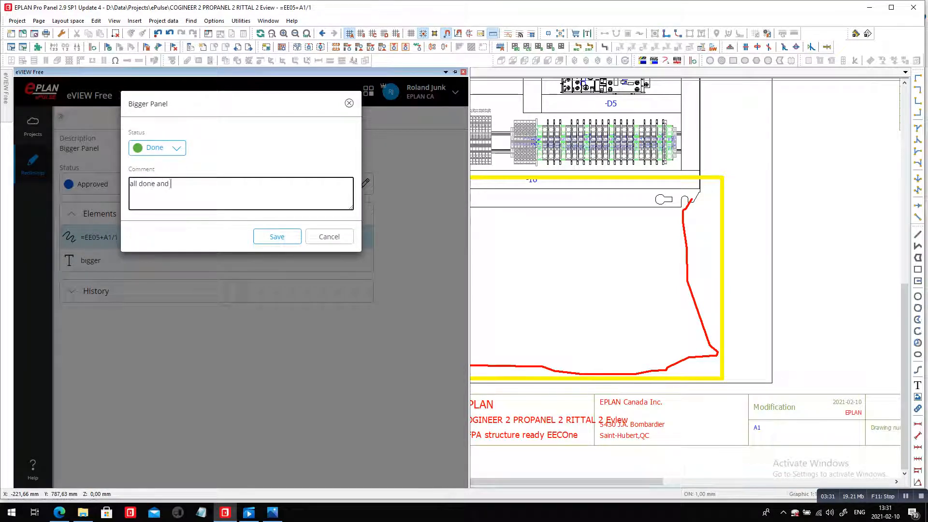
type("ada")
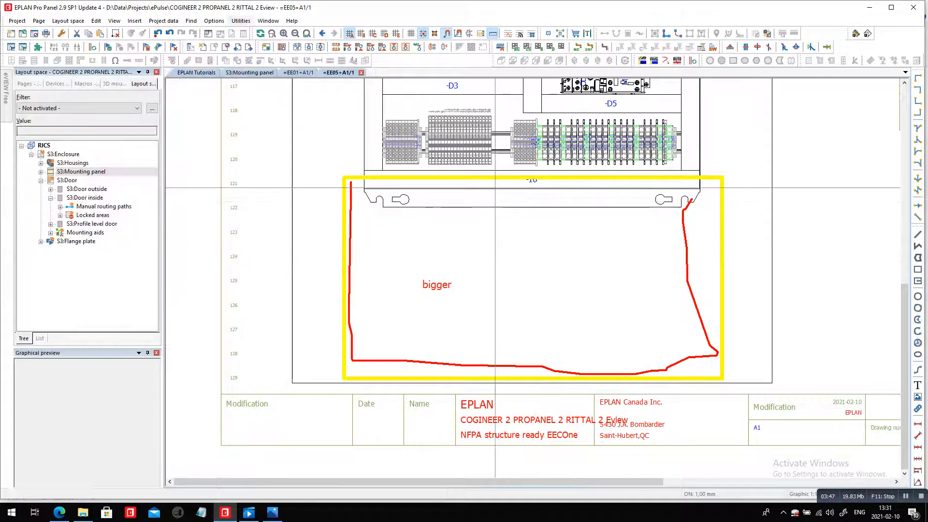
- Update the project reports via Utilities > Reports > Update
left_click(240, 21)
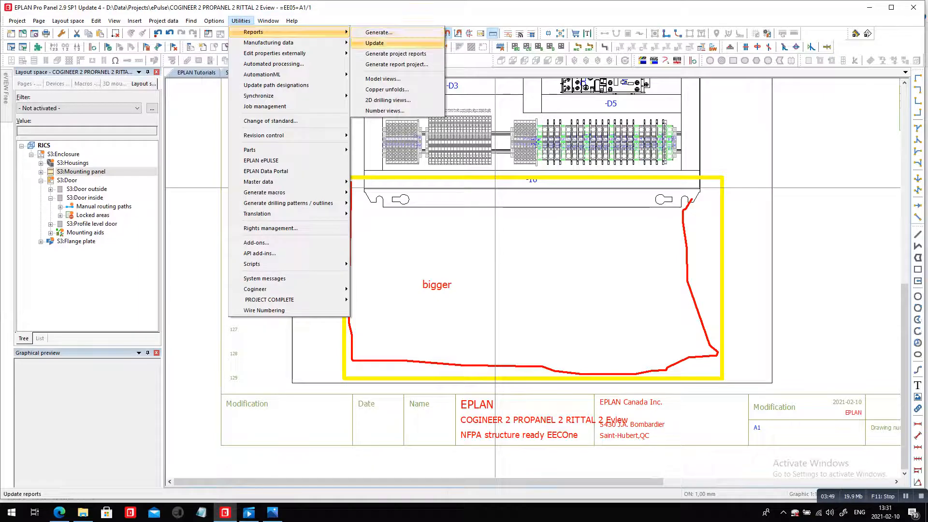
left_click(379, 43)
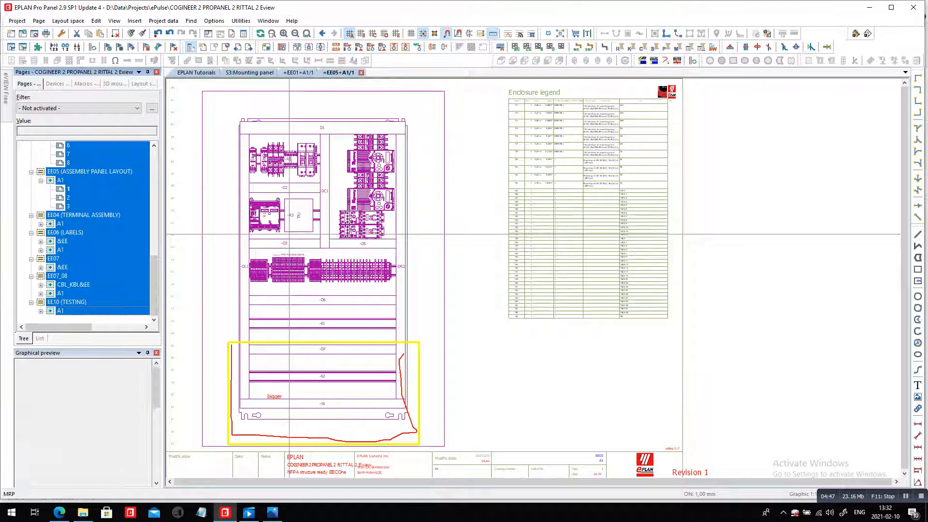
- Run Utilities > Reports > Update again for the selected report pages
left_click(241, 20)
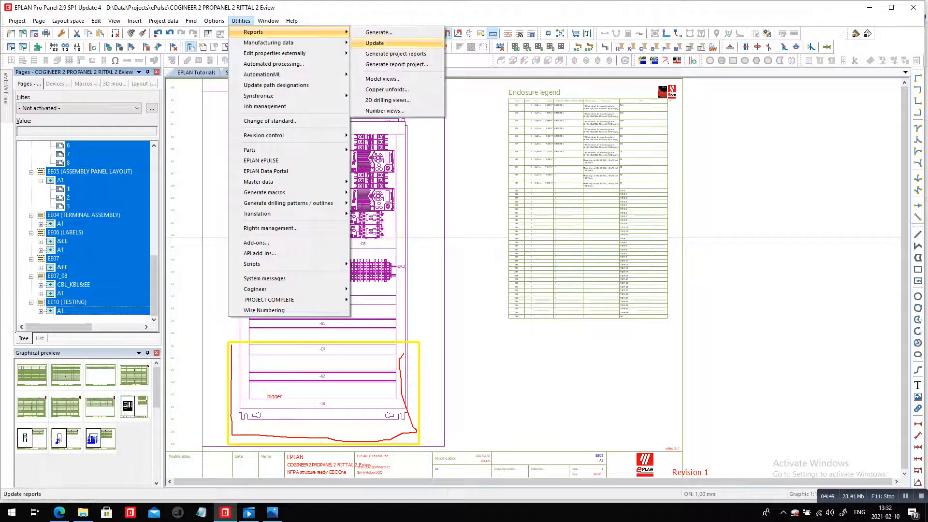
left_click(379, 43)
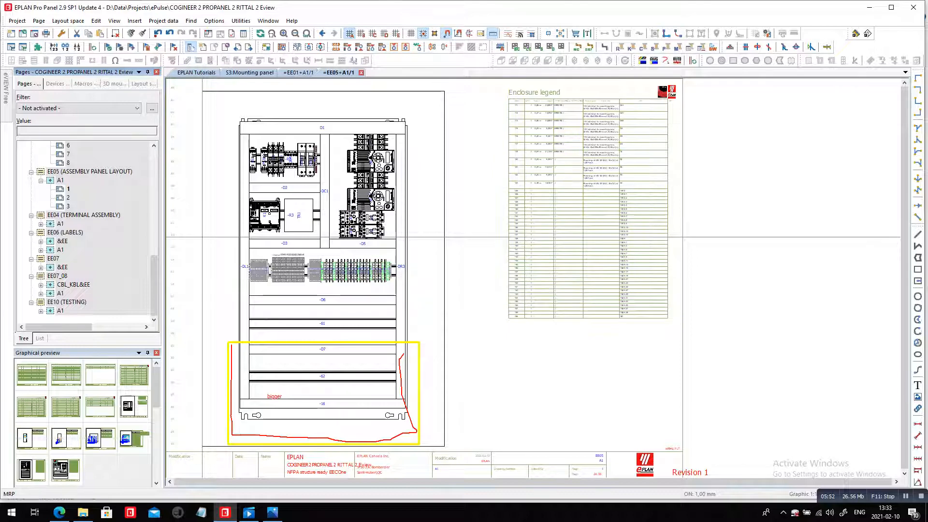
- Review the EE07_08 A1 internal connection list, then show the S3:Mounting panel 3D layout
left_click(61, 302)
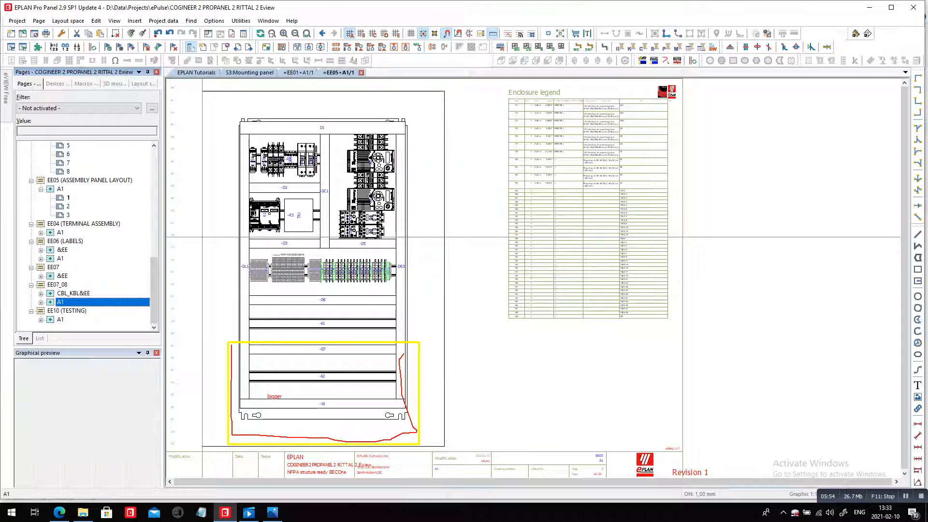
left_click(60, 301)
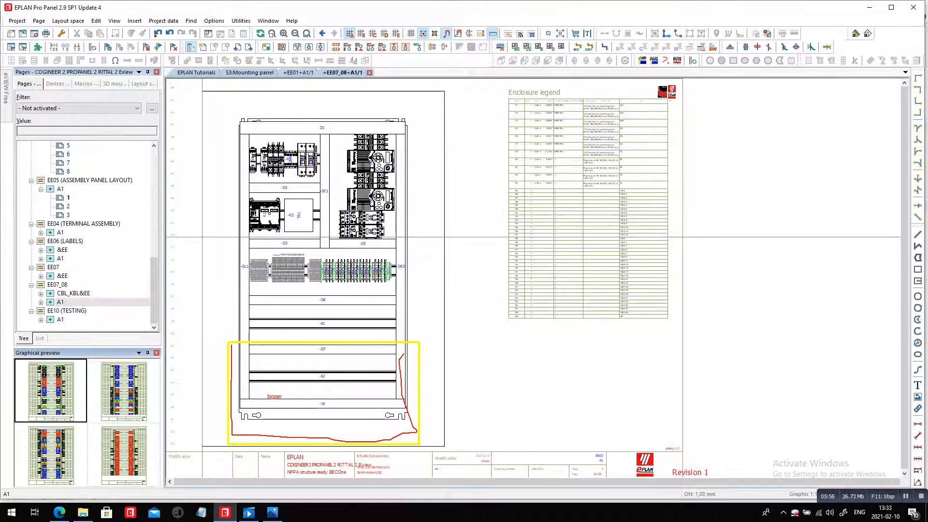
double_click(60, 302)
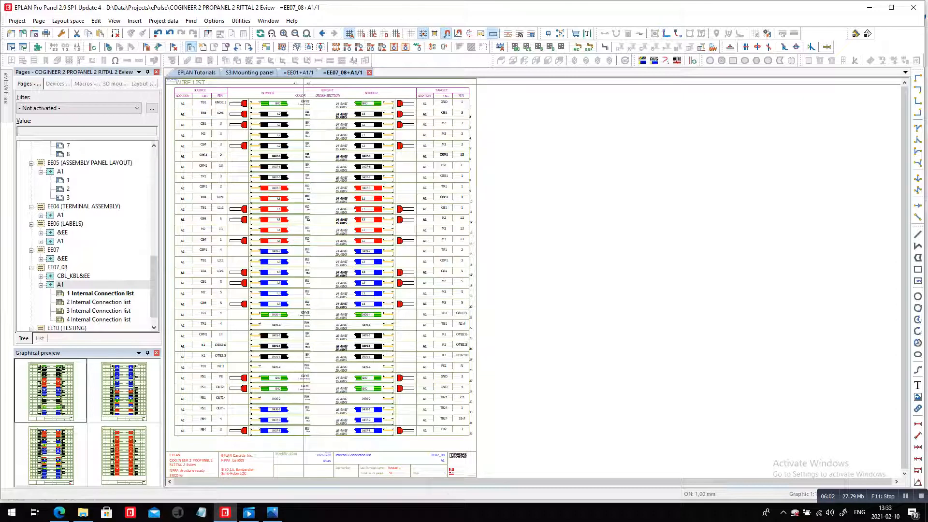
left_click(143, 83)
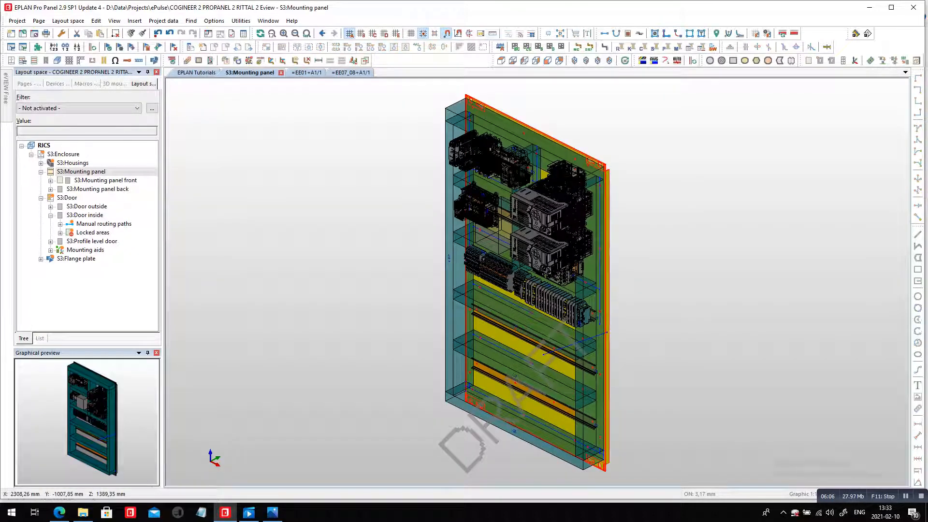
- Route all connections in 3D through the S3:Enclosure
left_click(64, 154)
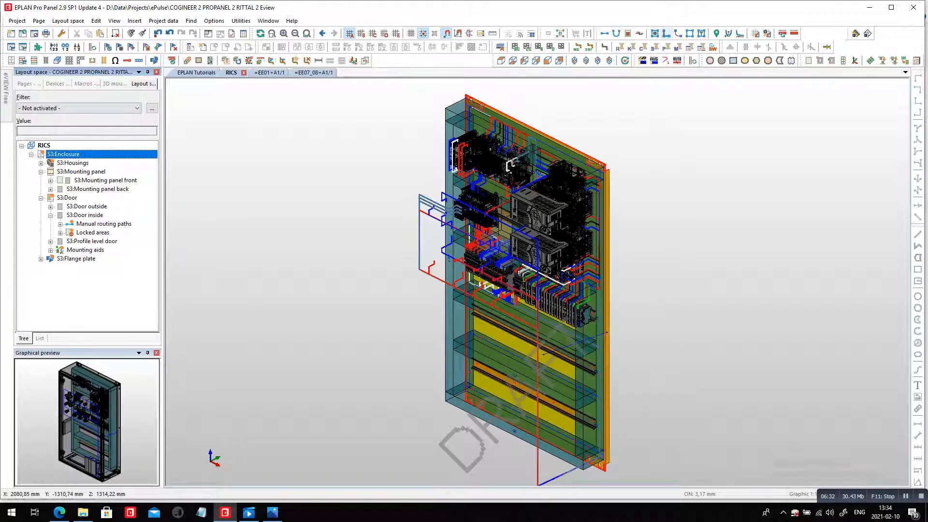
- Update the 1 Internal Connection list with routed lengths and open EE07 &EE 1 Connection list
left_click(27, 83)
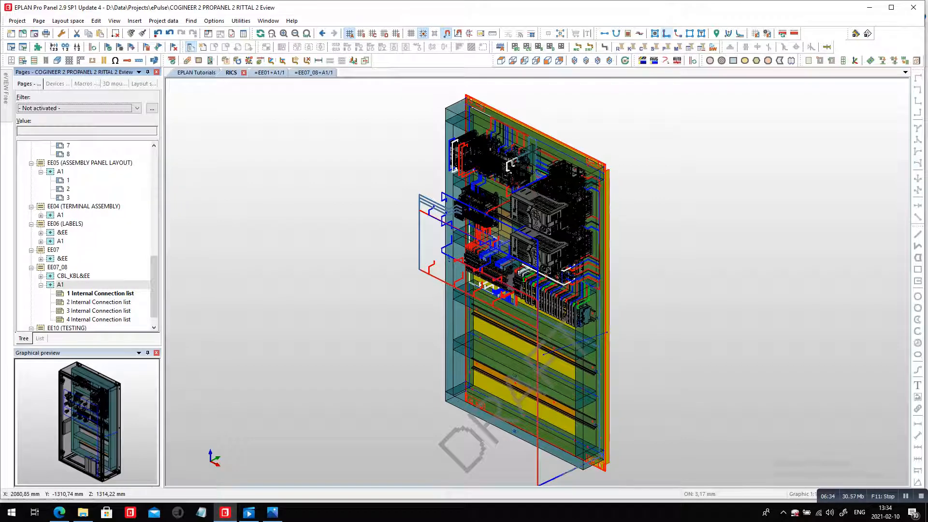
left_click(100, 293)
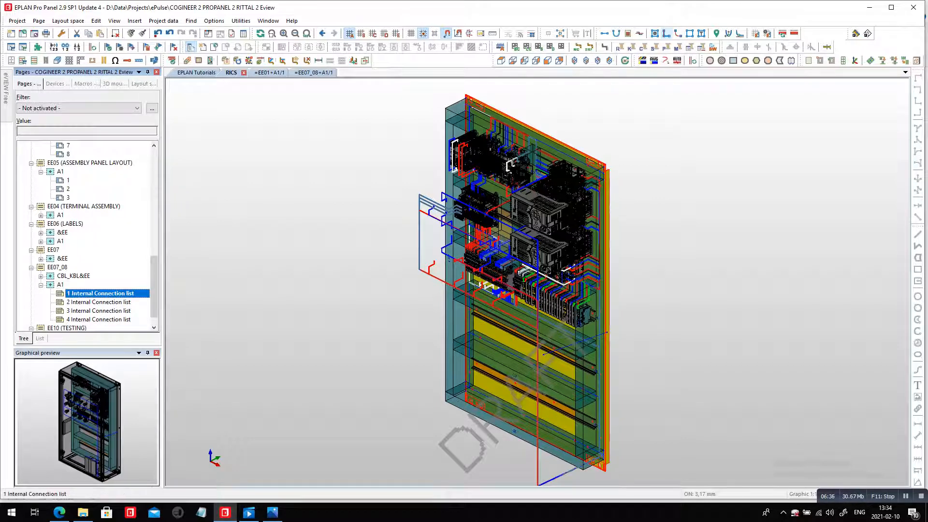
double_click(100, 293)
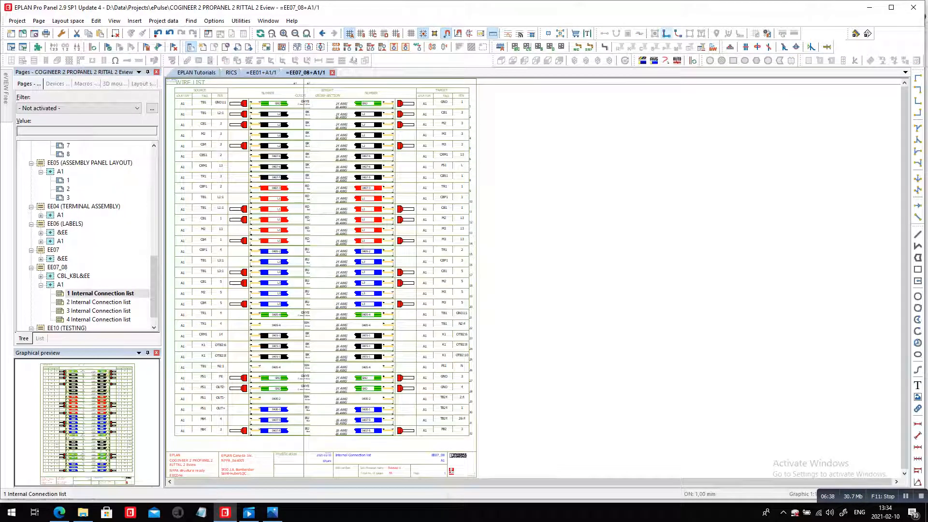
left_click(278, 240)
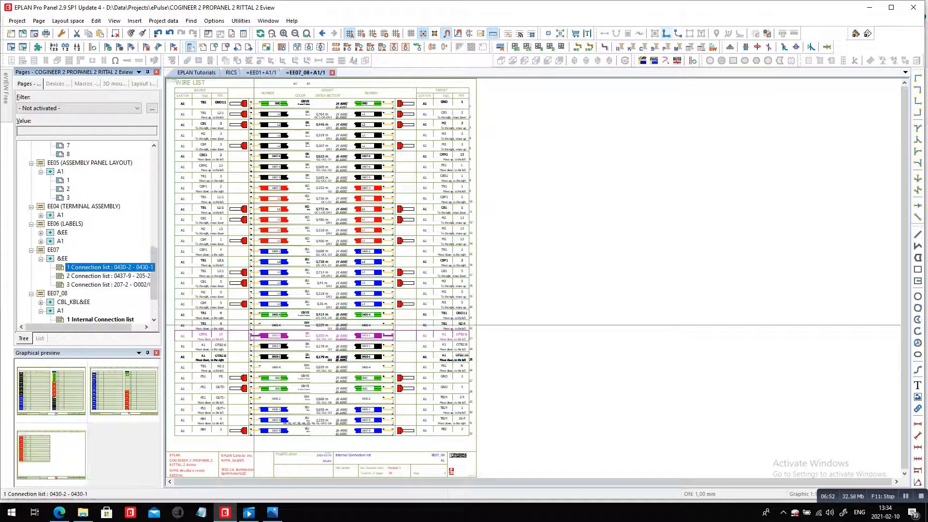
double_click(108, 266)
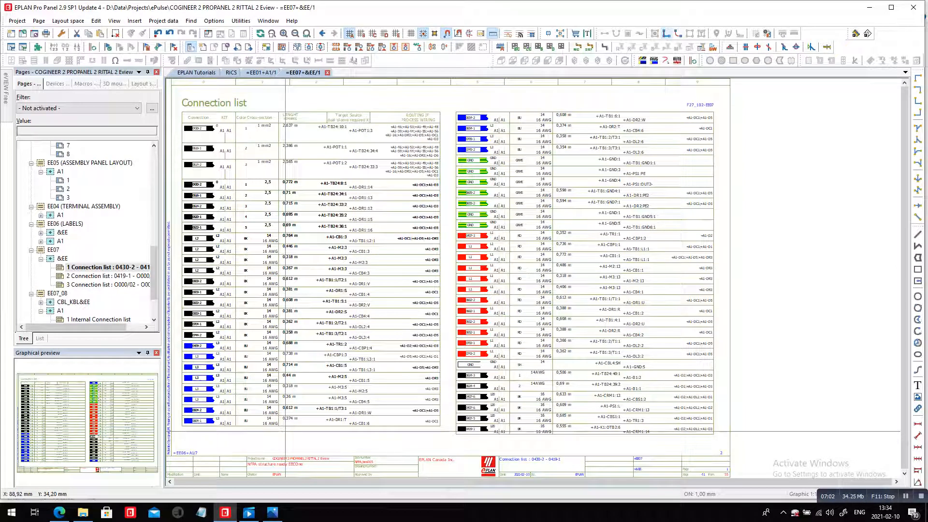
- Generate the Revision overview report from the Templates tab and open its new page
left_click(240, 20)
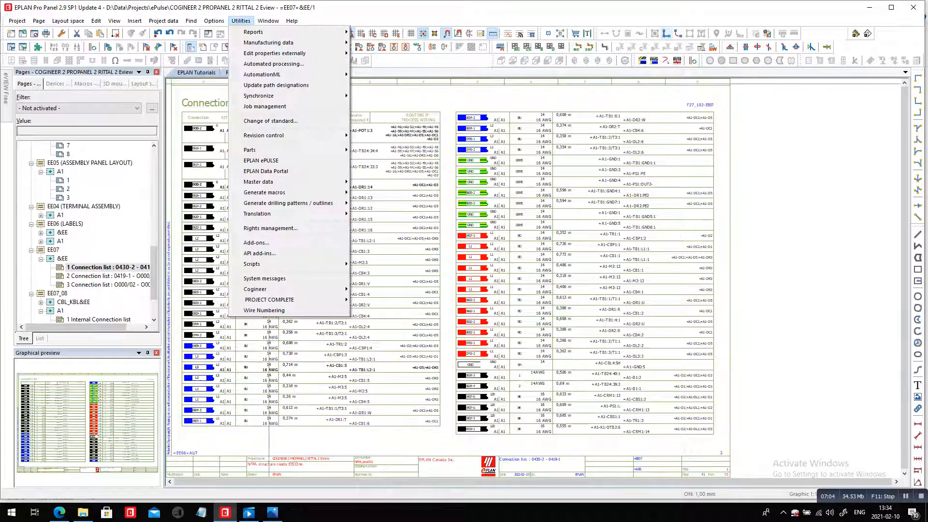
mouse_move(255, 31)
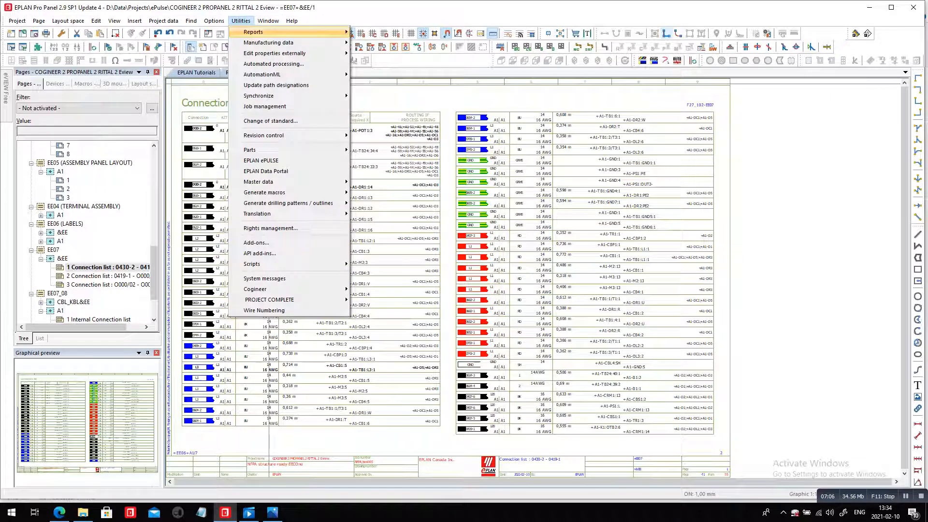
mouse_move(278, 43)
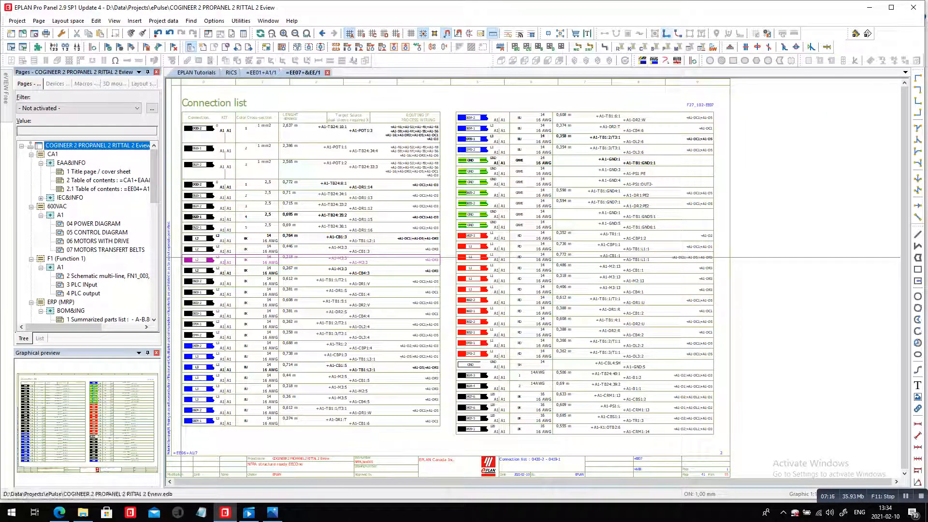
left_click(241, 20)
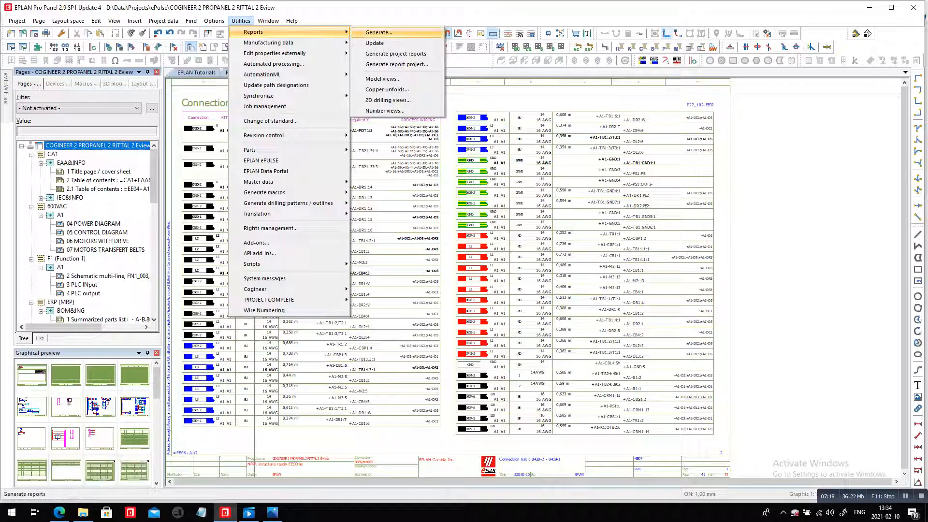
left_click(377, 32)
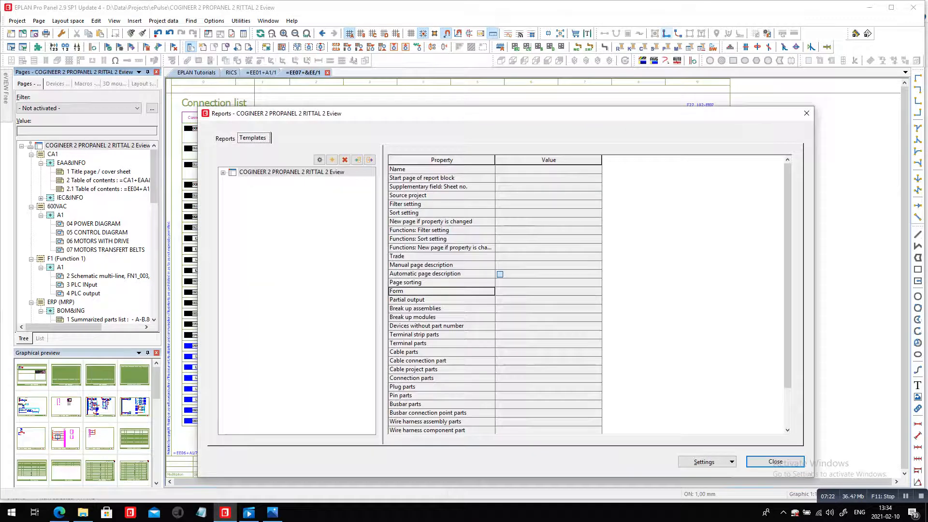
left_click(224, 172)
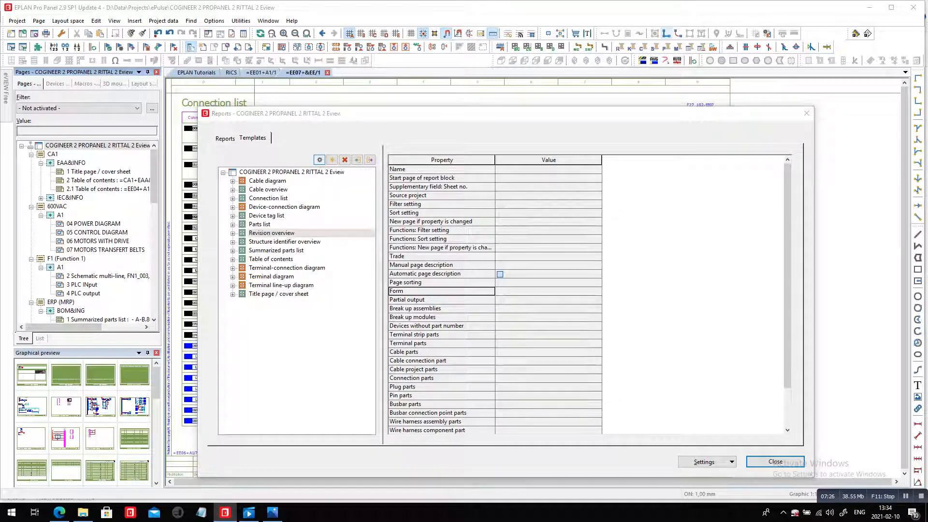
left_click(775, 461)
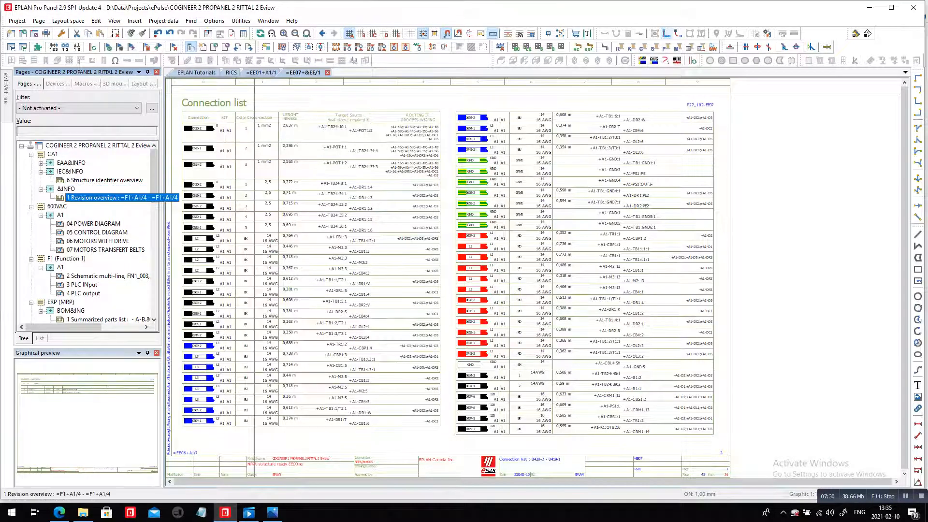
double_click(104, 197)
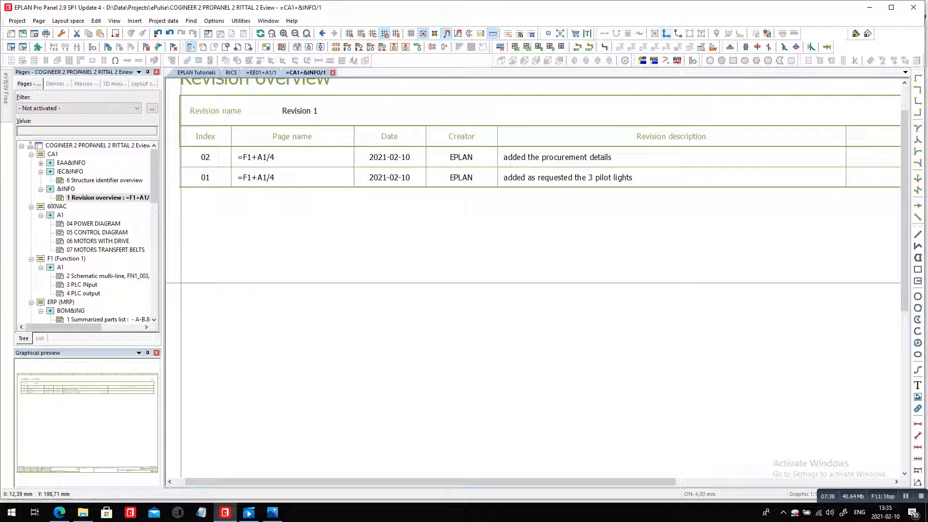
scroll("down", 3)
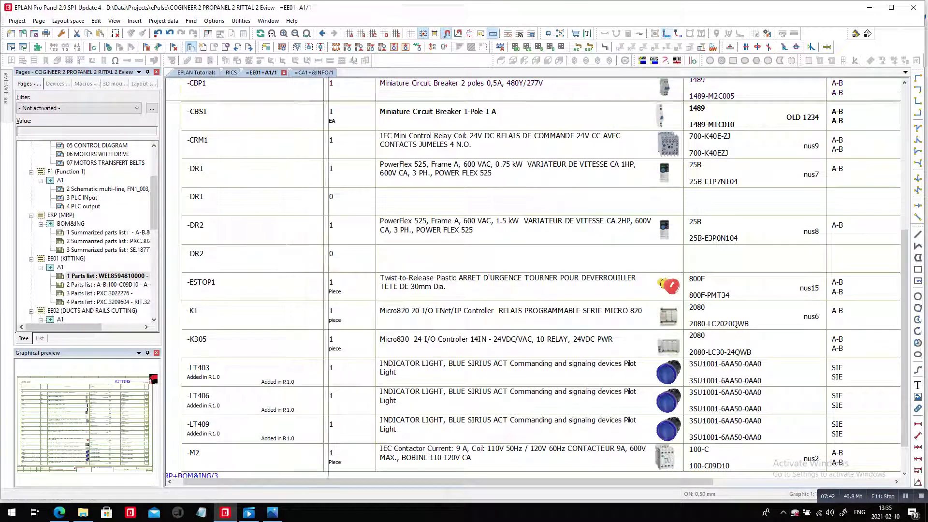
- Delete the outdated EE03 (NC DRILLING) A1 pages from the page tree
left_click_drag(172, 361, 304, 462)
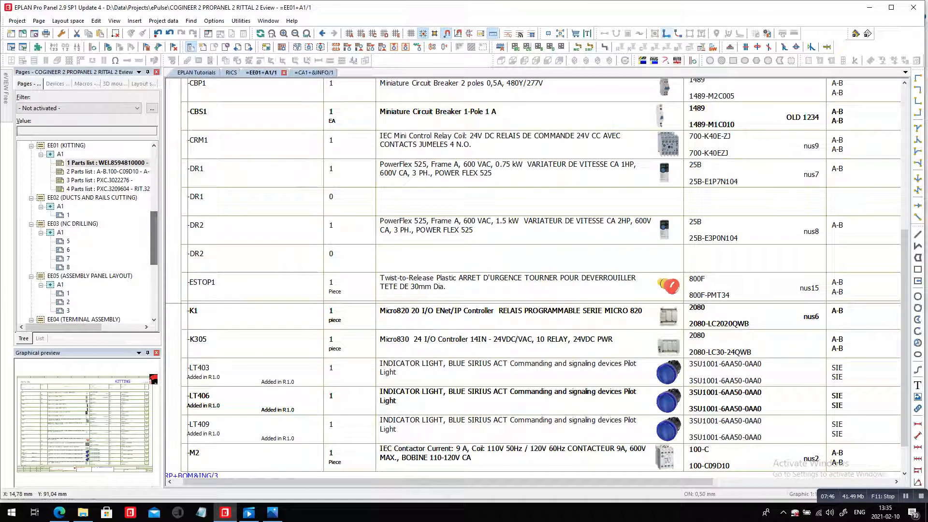
left_click(69, 241)
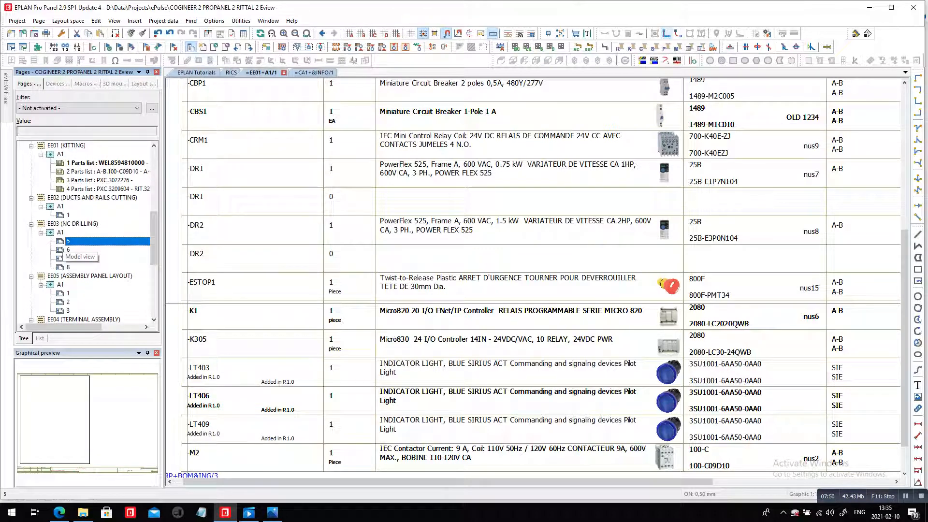
left_click(68, 249)
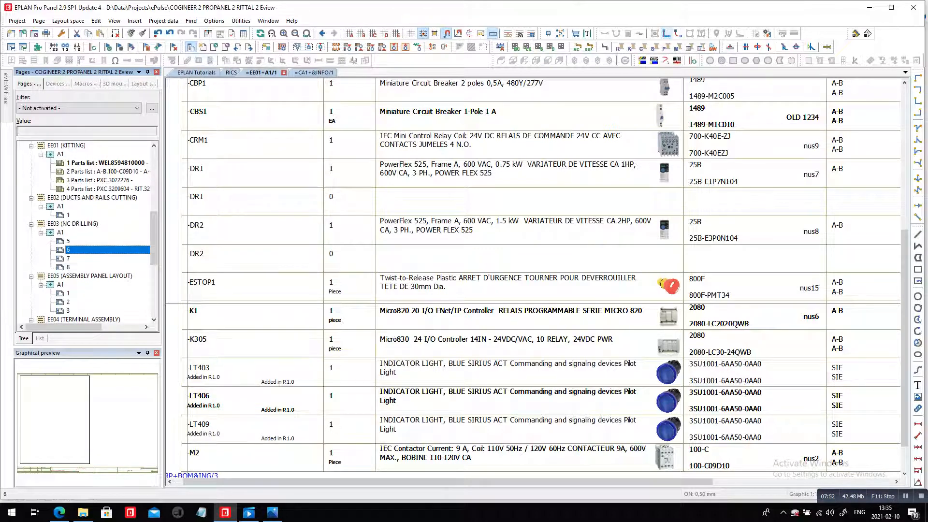
left_click(60, 232)
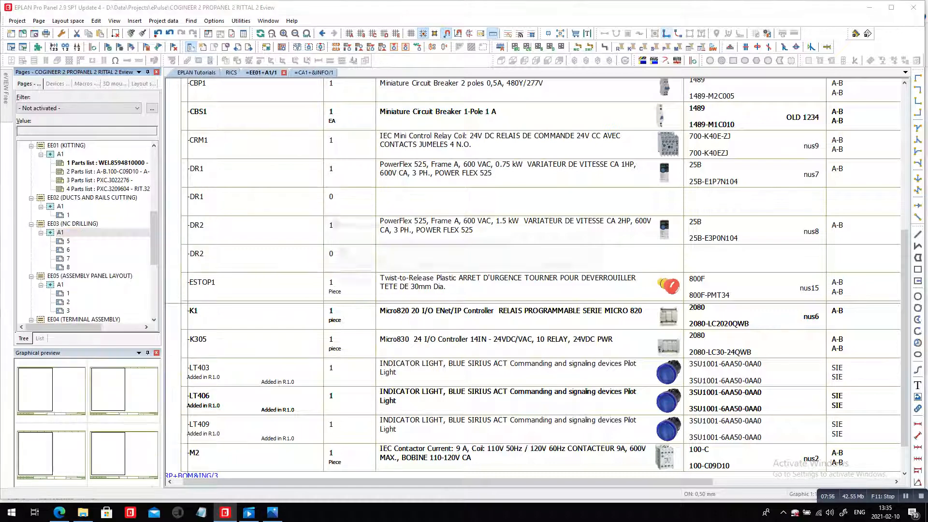
left_click(60, 232)
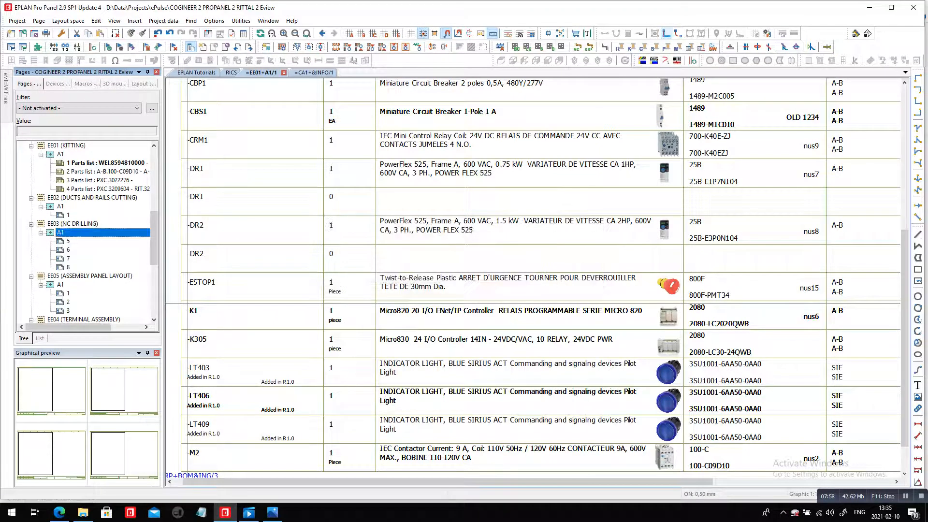
left_click(240, 20)
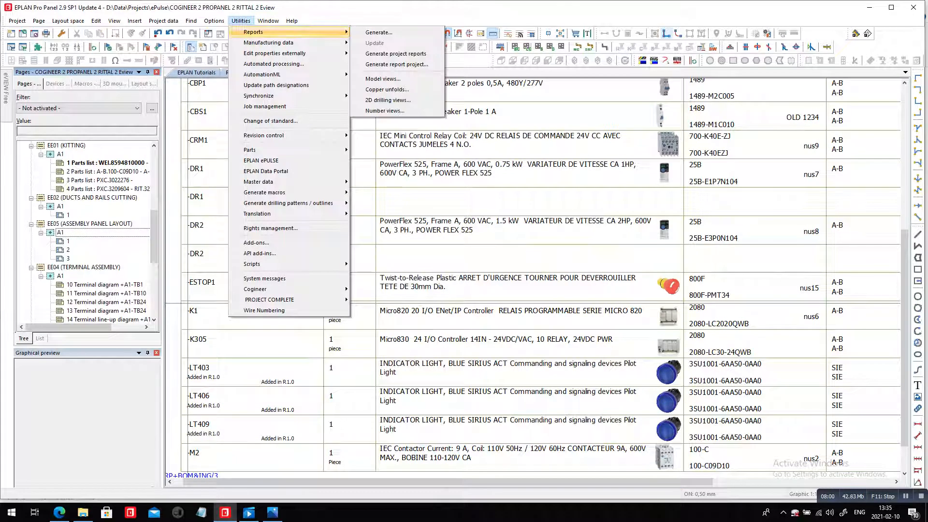
- Generate new 2D NC drilling views from the drilling view template
left_click(387, 100)
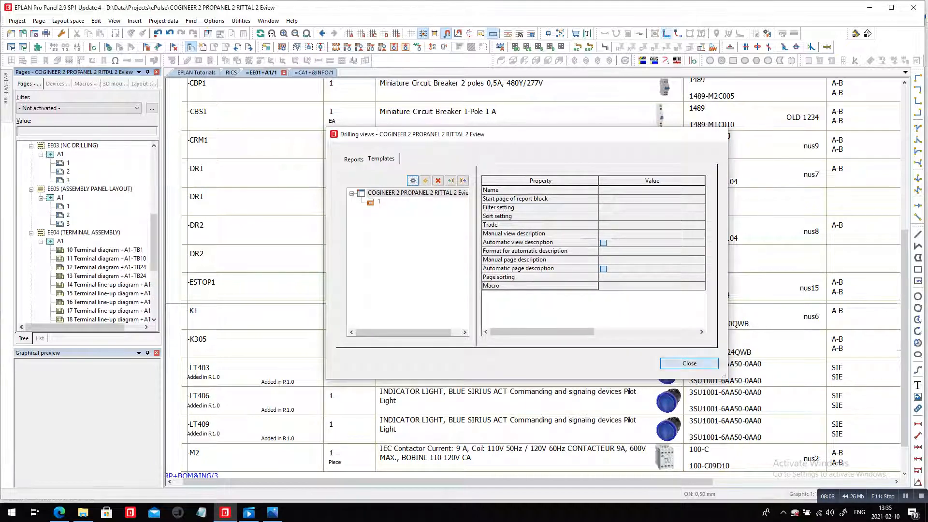
left_click(689, 363)
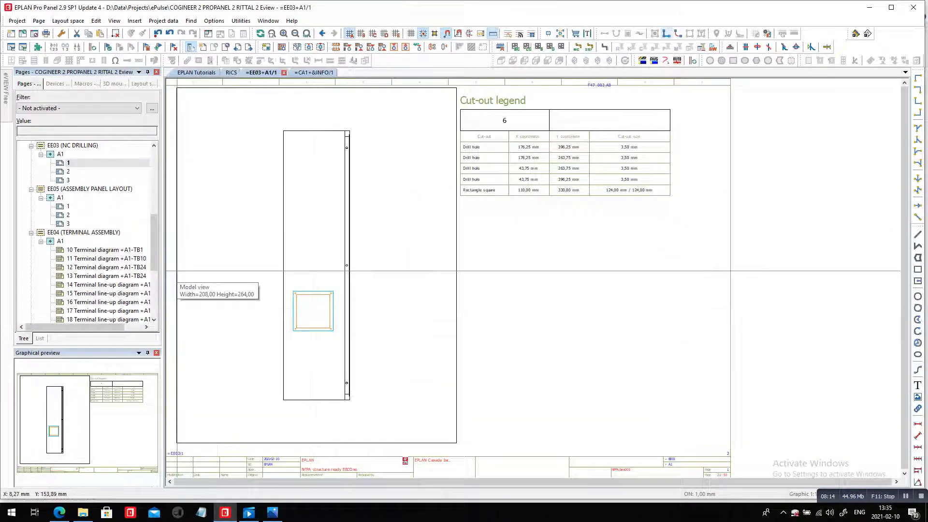
- View EE03 A1 drilling page 2, then EE05 A1 assembly layout pages 2 and 3
left_click(69, 171)
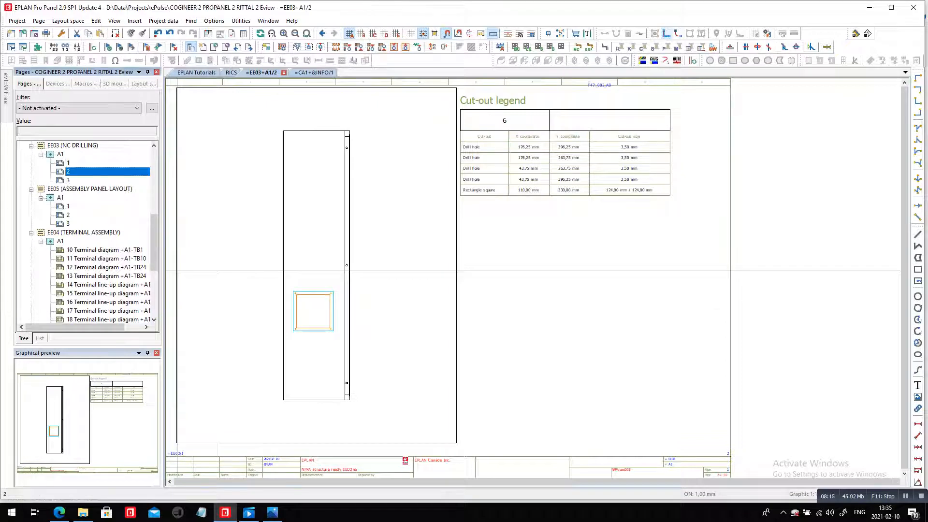
left_click(67, 180)
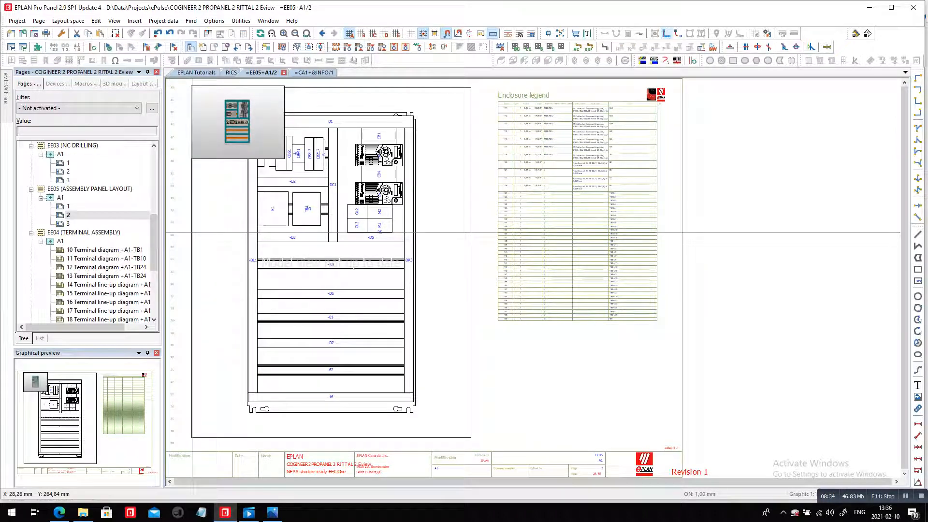
left_click(68, 223)
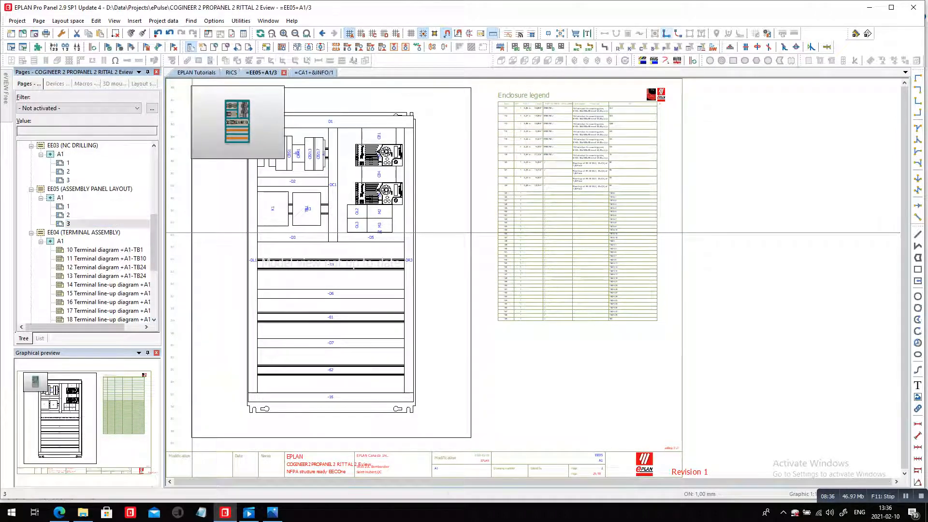